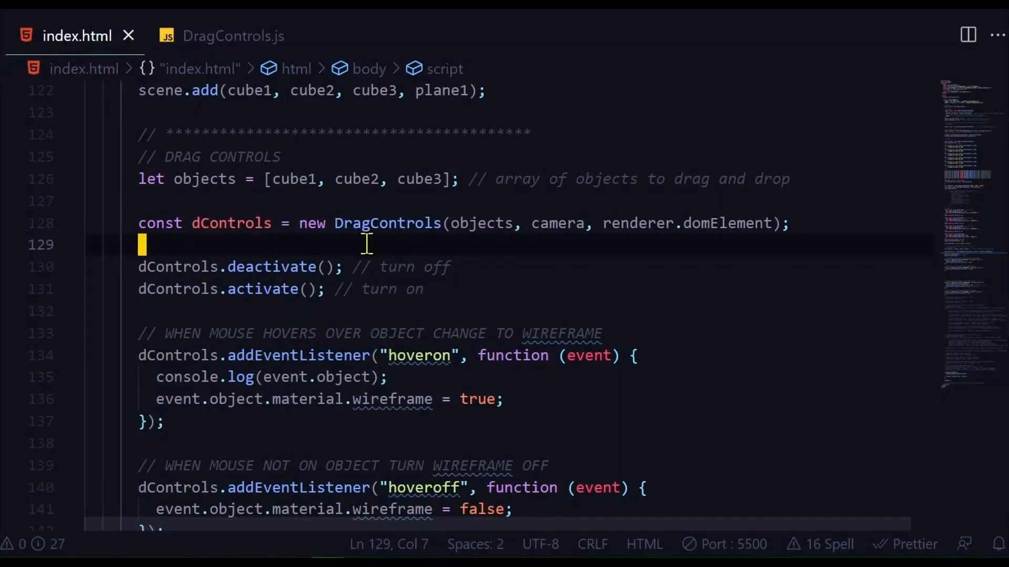
mouse_move(515, 263)
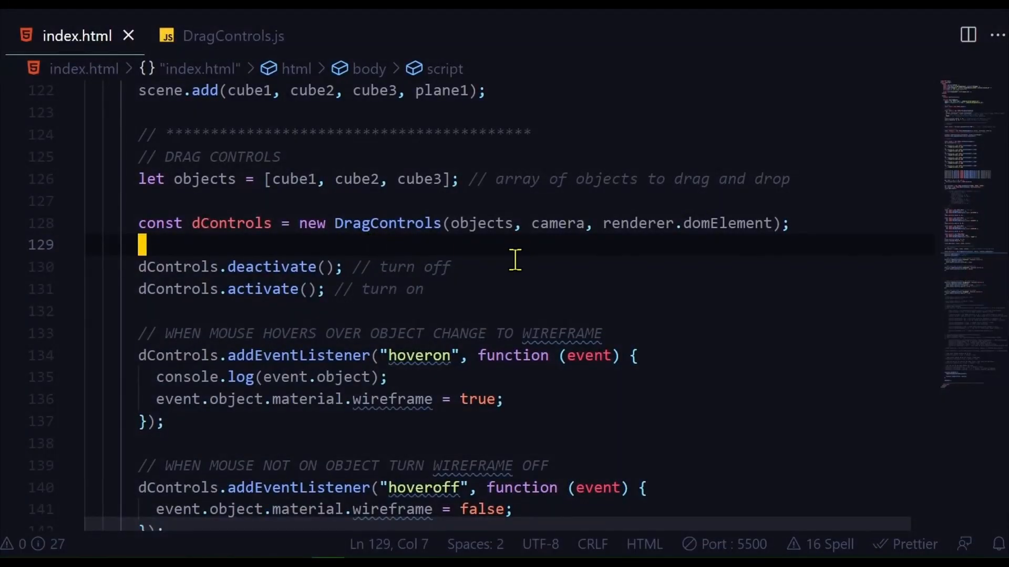
mouse_move(458, 247)
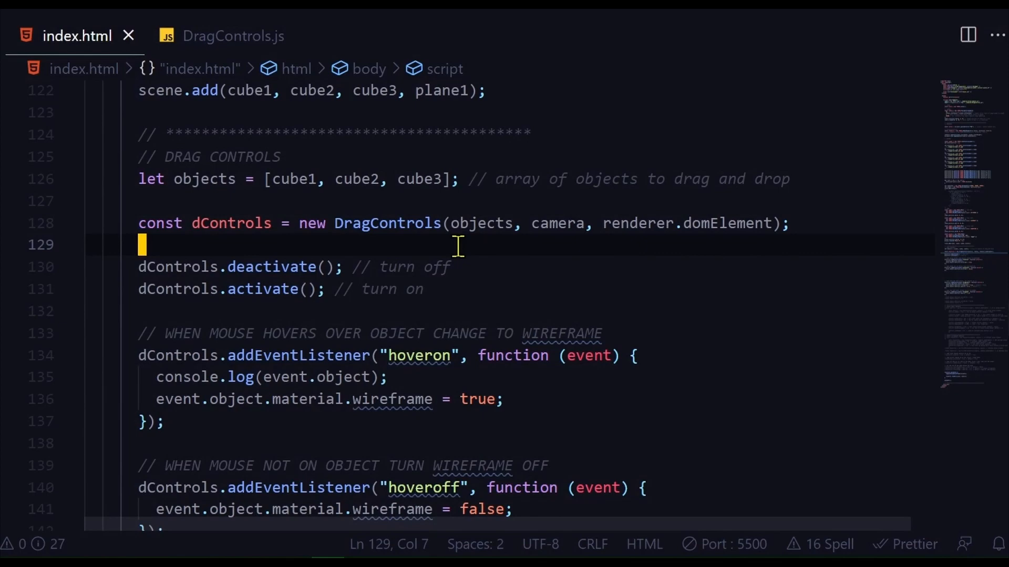
mouse_move(498, 250)
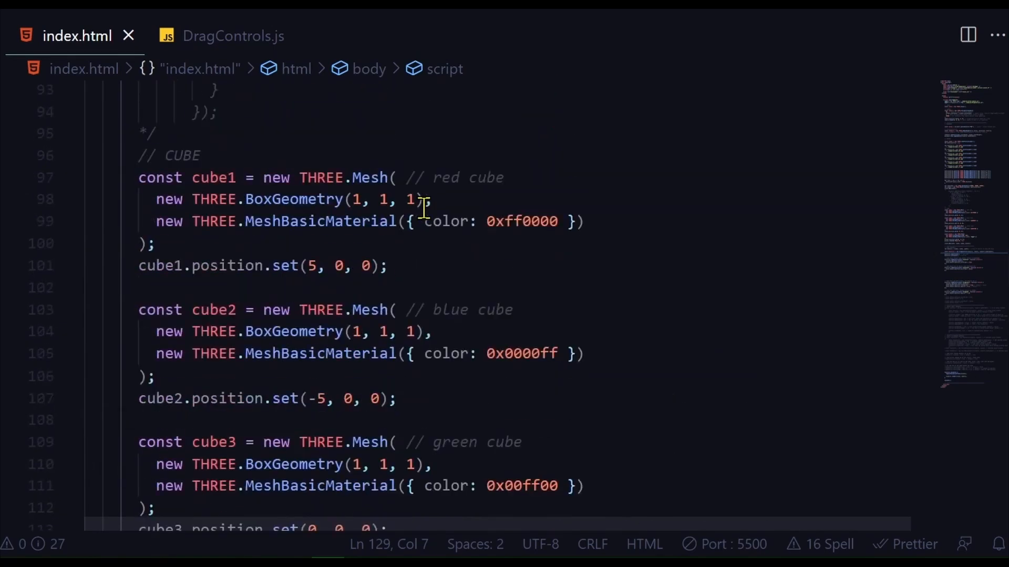
mouse_move(229, 309)
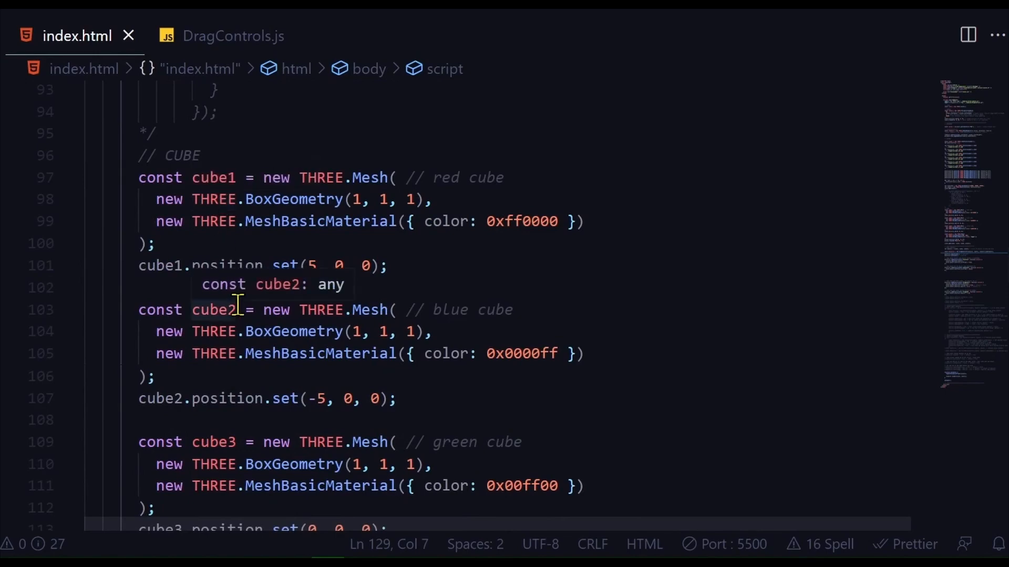
Scroll through the cube, plane and DragControls code to reach the hoveron/hoveroff listeners.
scroll(down, 3)
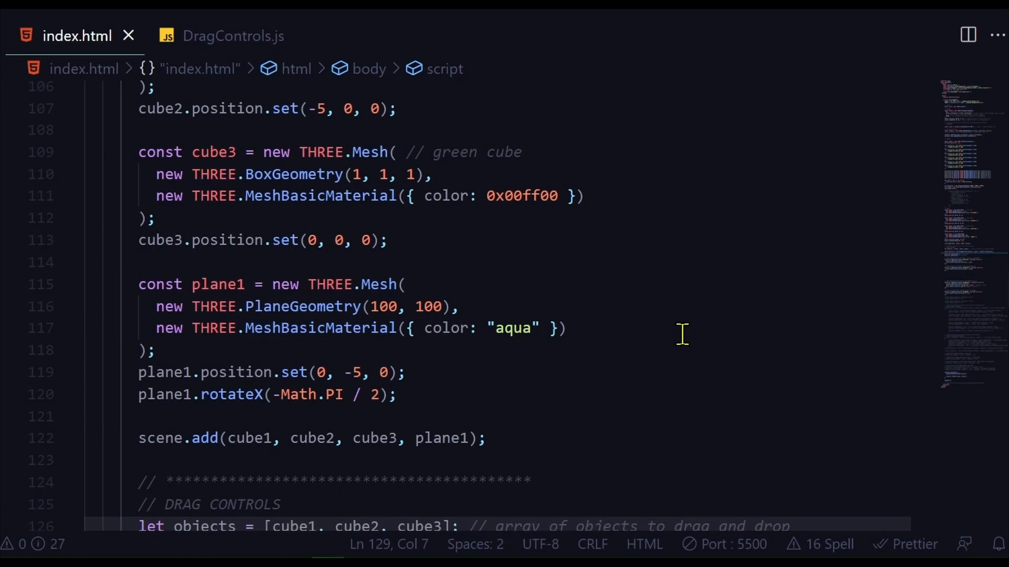
scroll(down, 3)
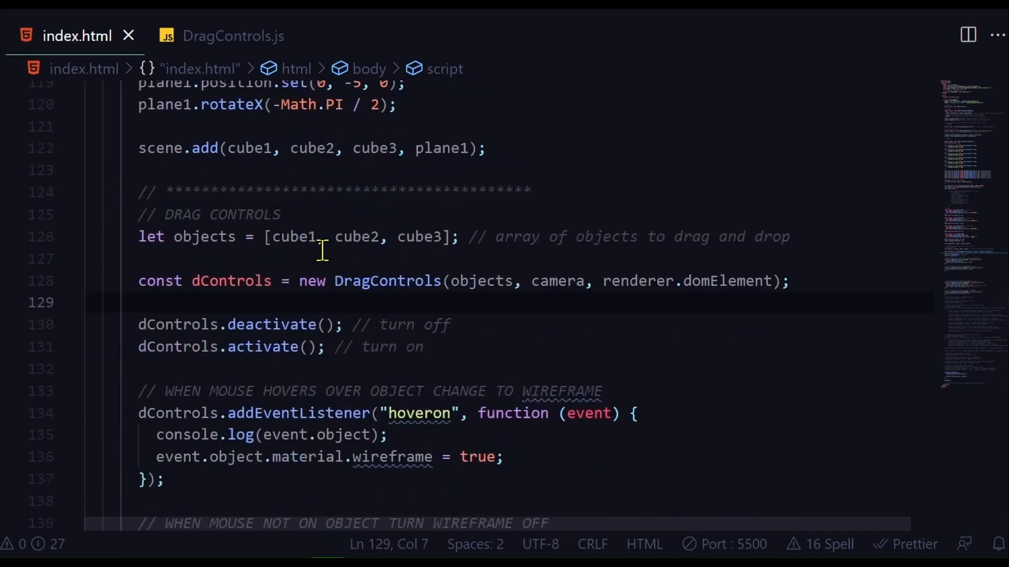
mouse_move(221, 241)
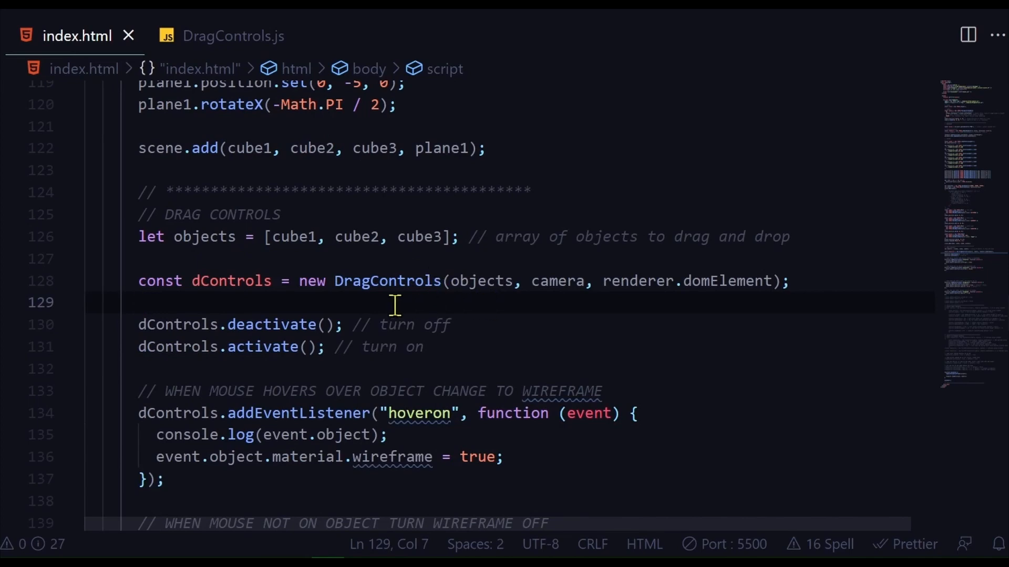
mouse_move(561, 313)
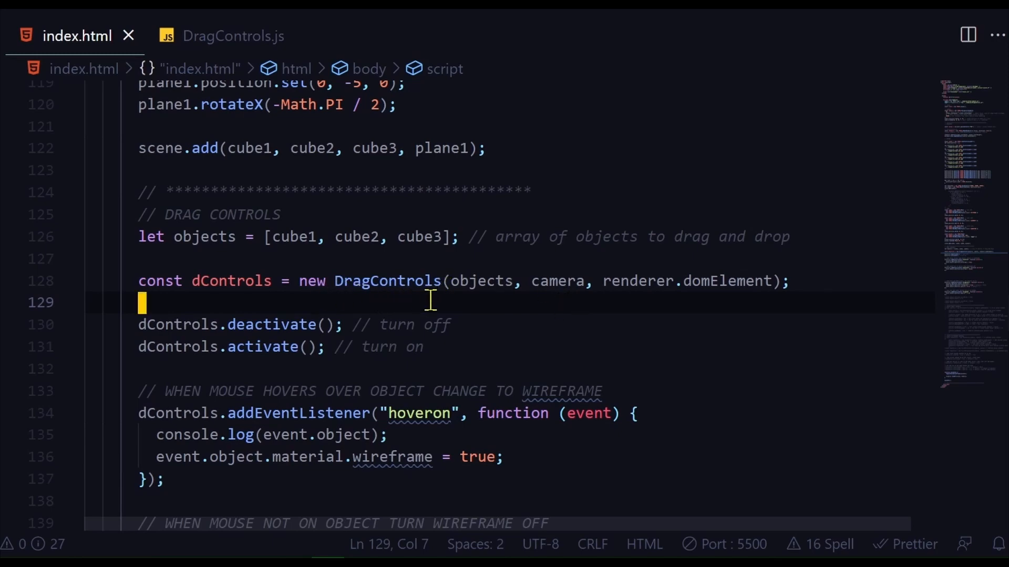
mouse_move(664, 306)
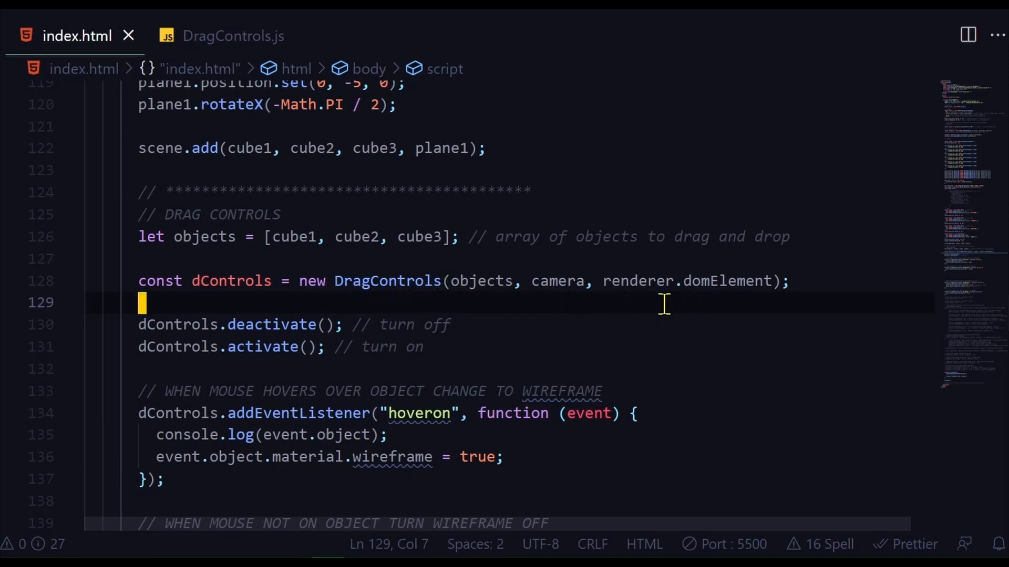
mouse_move(674, 308)
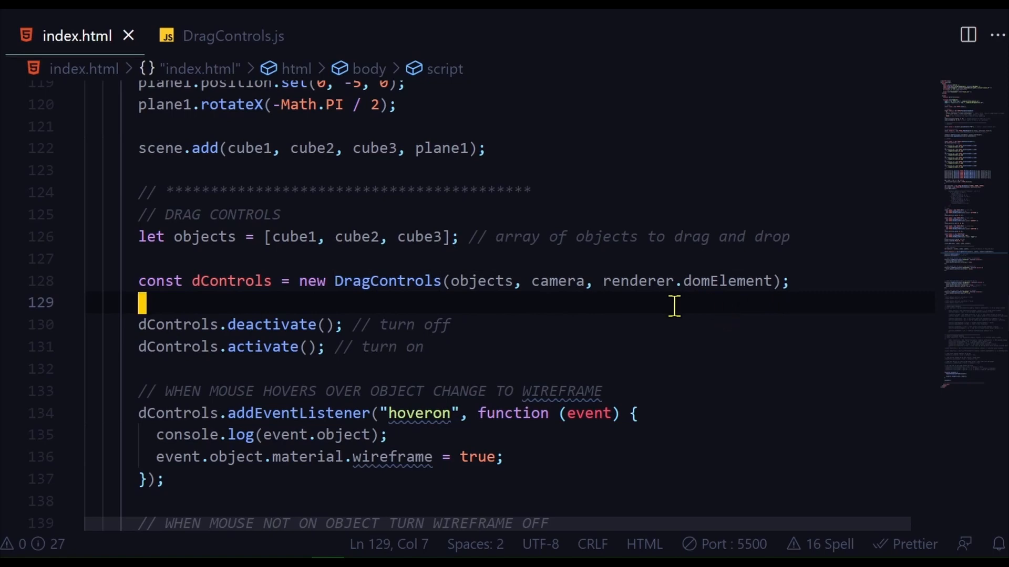
mouse_move(347, 292)
text(/*)
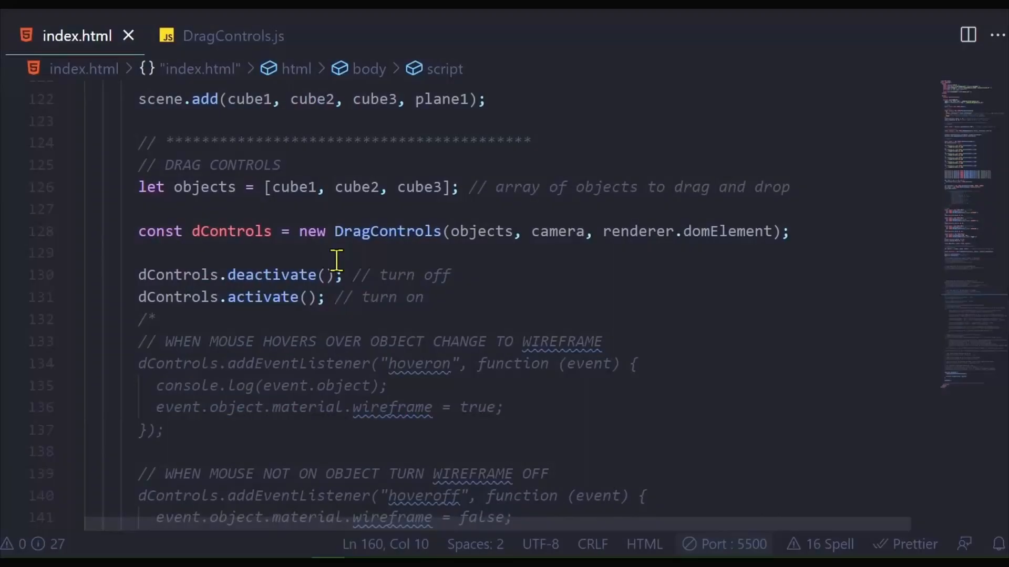
mouse_move(410, 269)
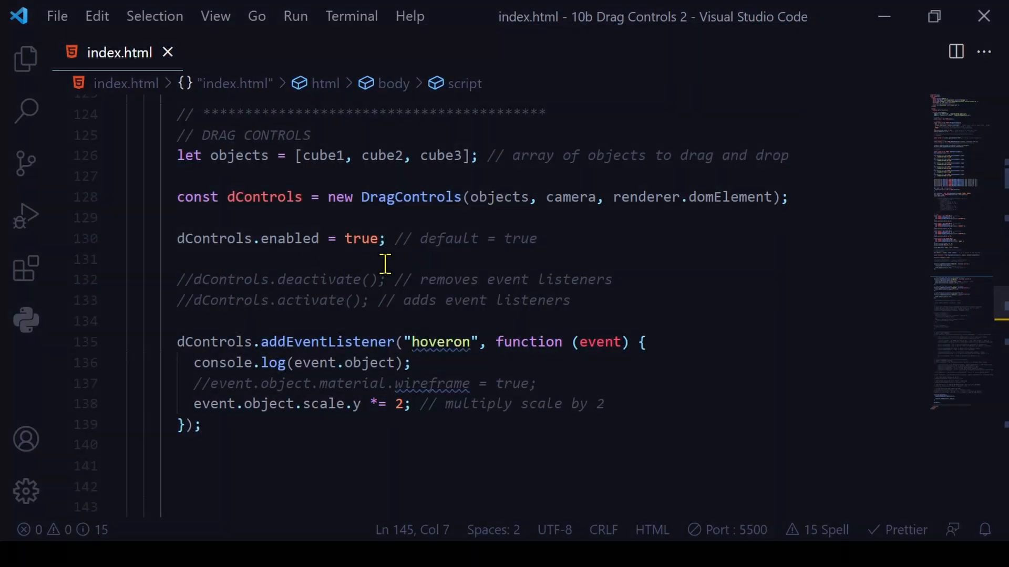
Edit the drag controls activation so dControls.deactivate() runs while activate stays commented out.
text(false)
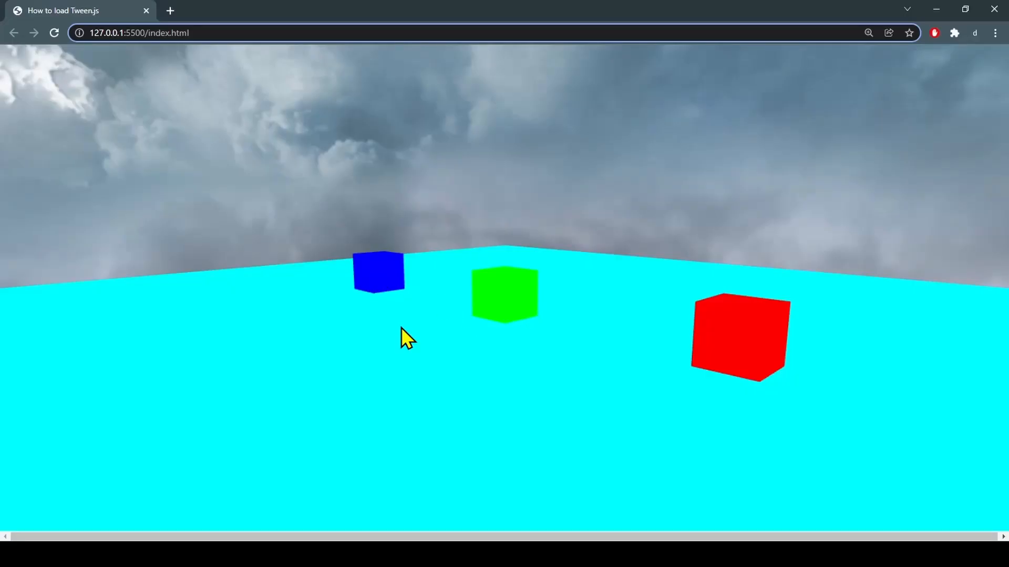
mouse_move(704, 355)
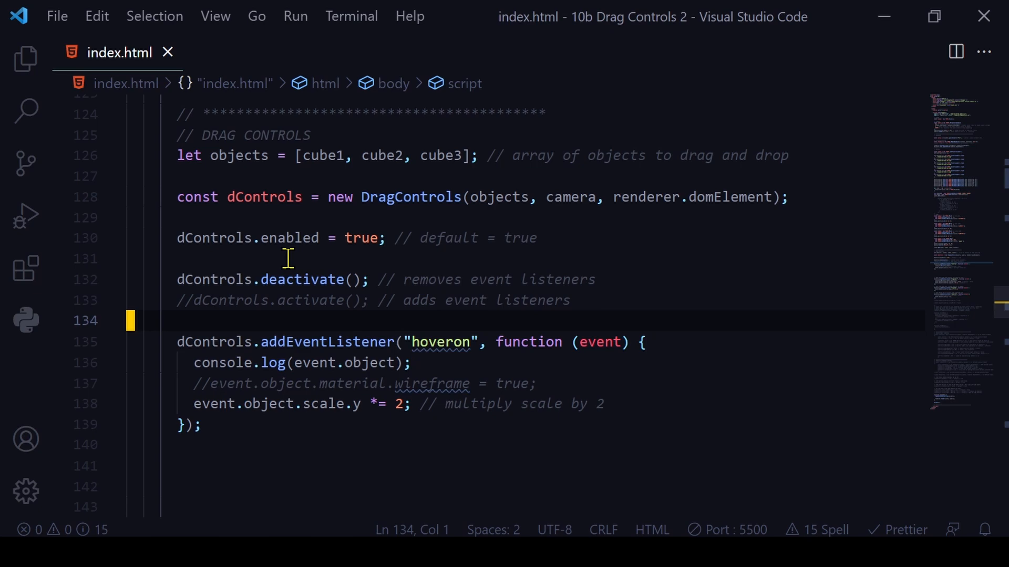
mouse_move(375, 256)
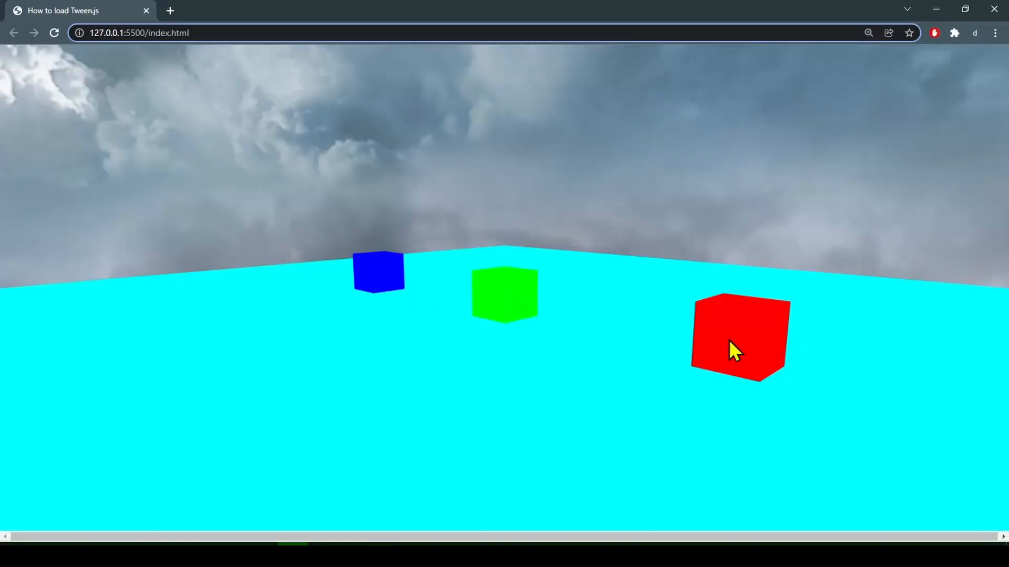
mouse_move(290, 125)
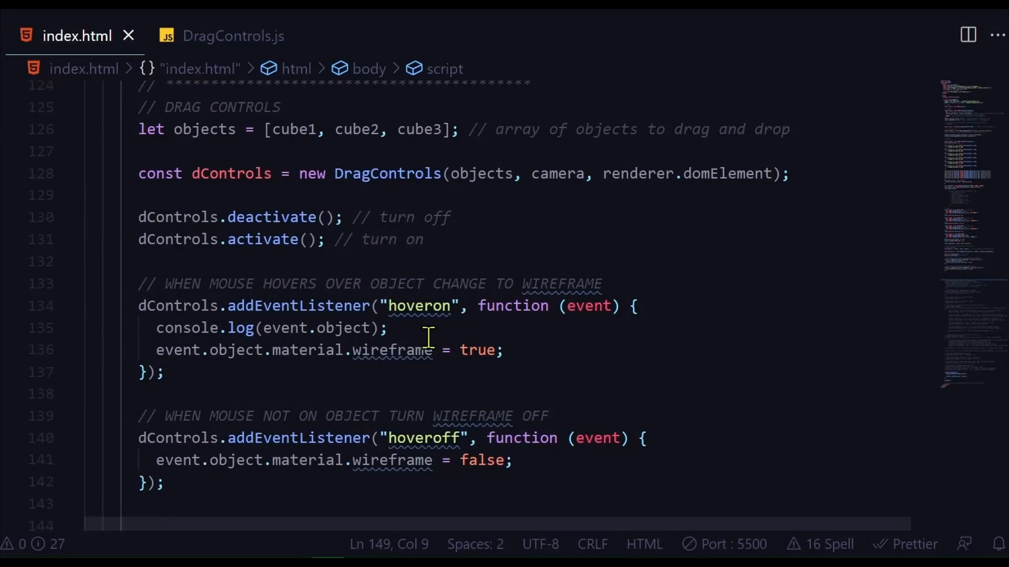
mouse_move(427, 328)
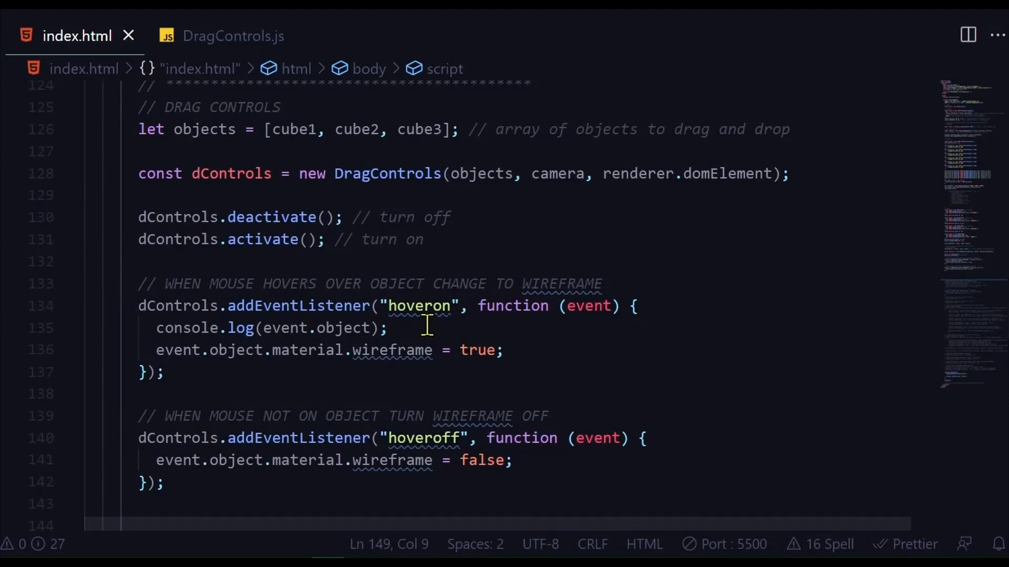
mouse_move(472, 415)
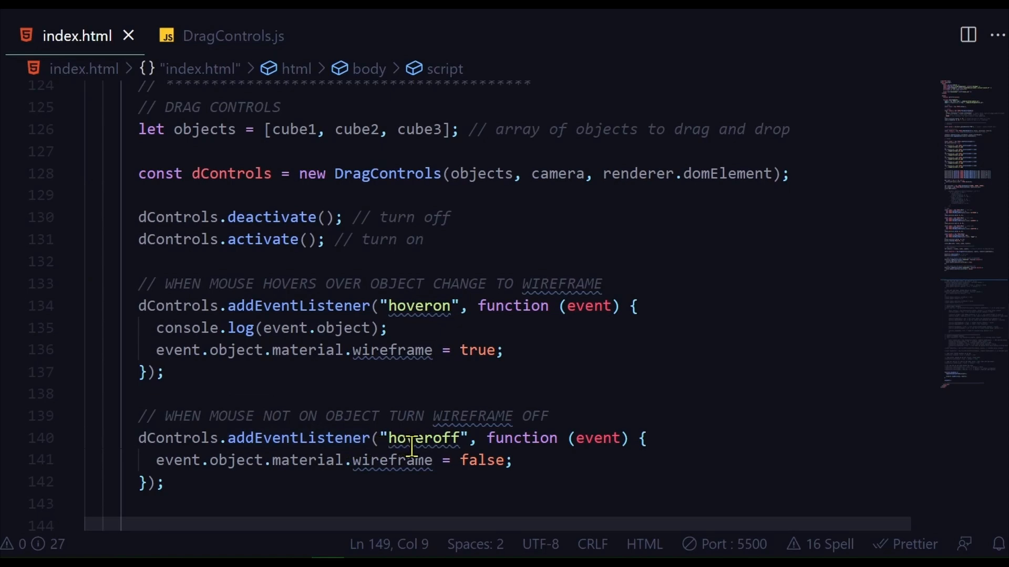
mouse_move(334, 395)
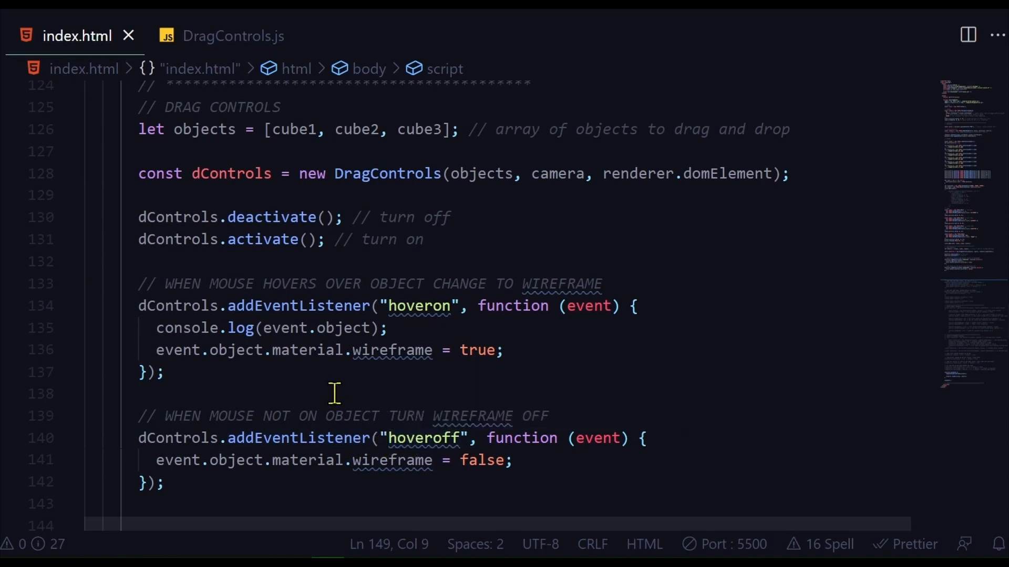
mouse_move(290, 189)
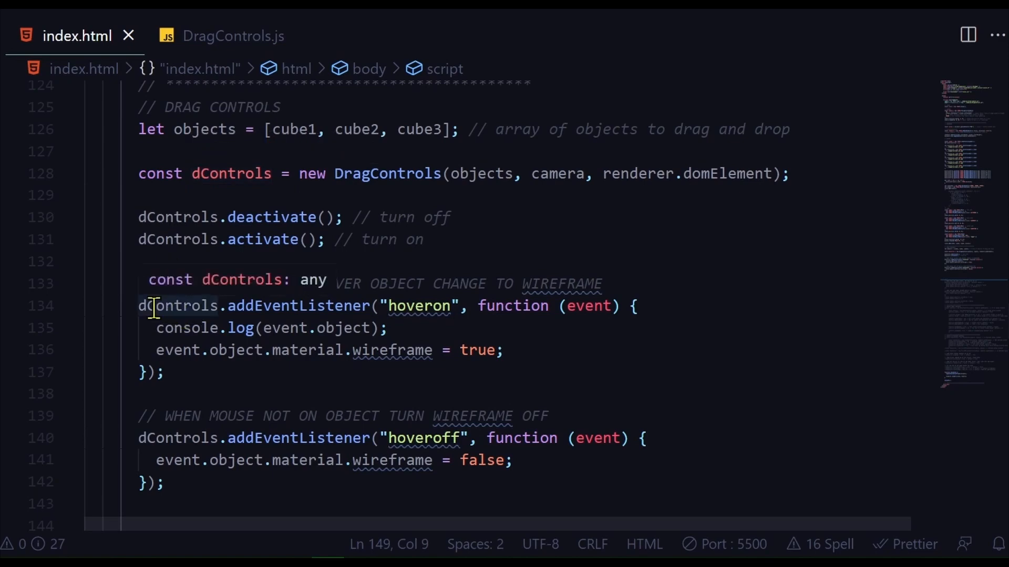
mouse_move(405, 327)
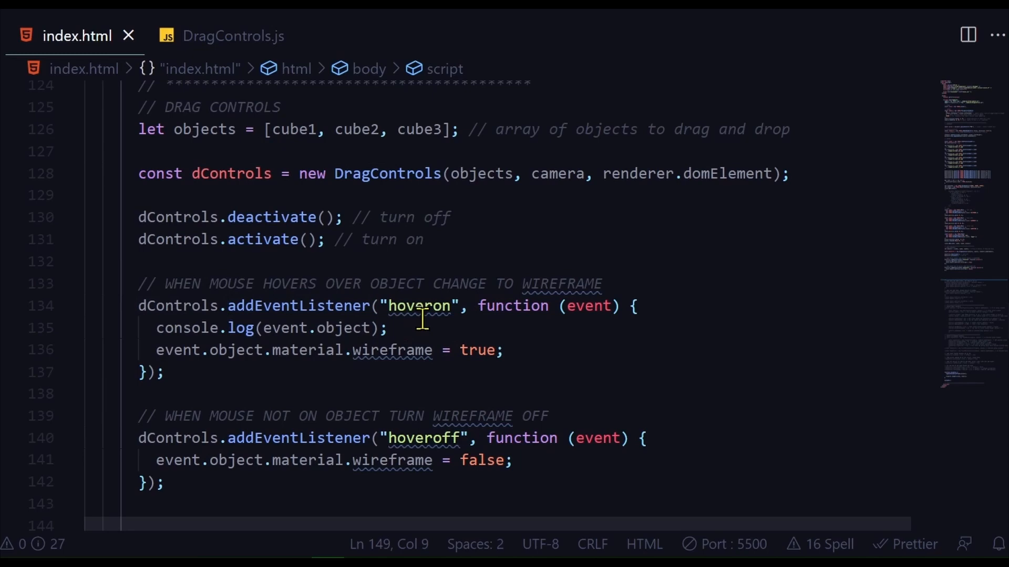
mouse_move(583, 322)
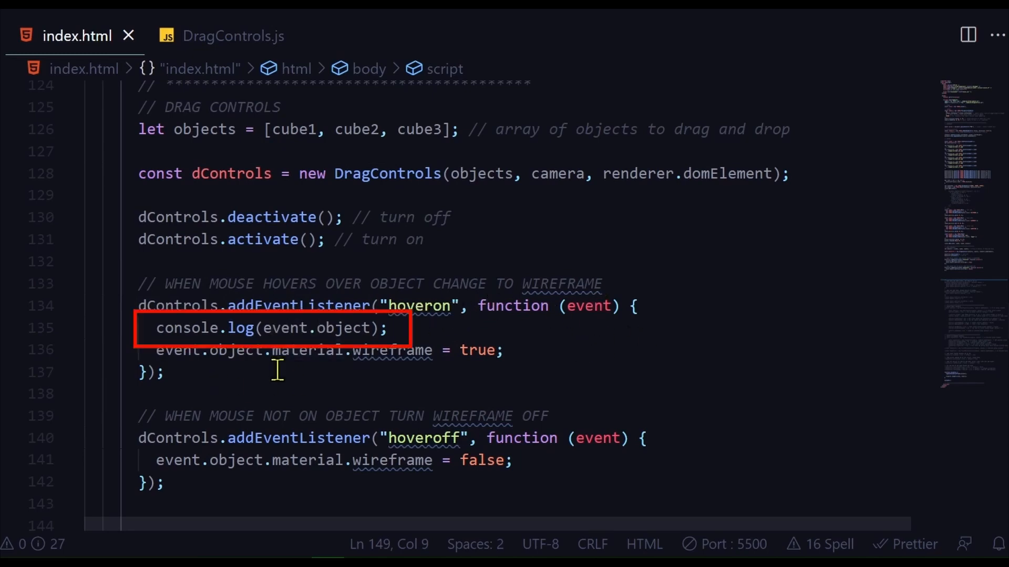
mouse_move(343, 381)
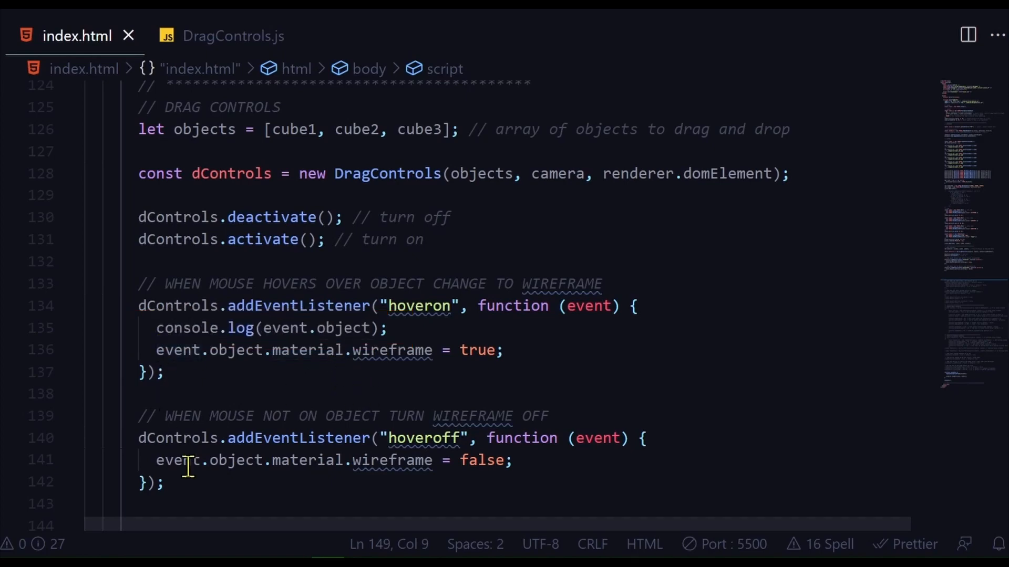
mouse_move(320, 350)
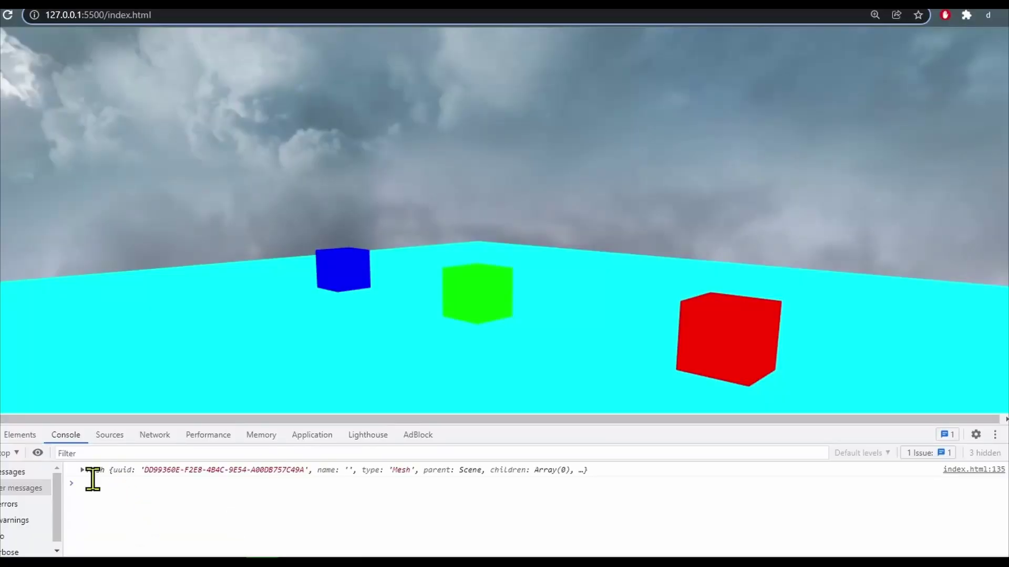
Add dControls hoveron (console.log, wireframe true) and hoveroff (wireframe false) listeners in index.html.
click(81, 470)
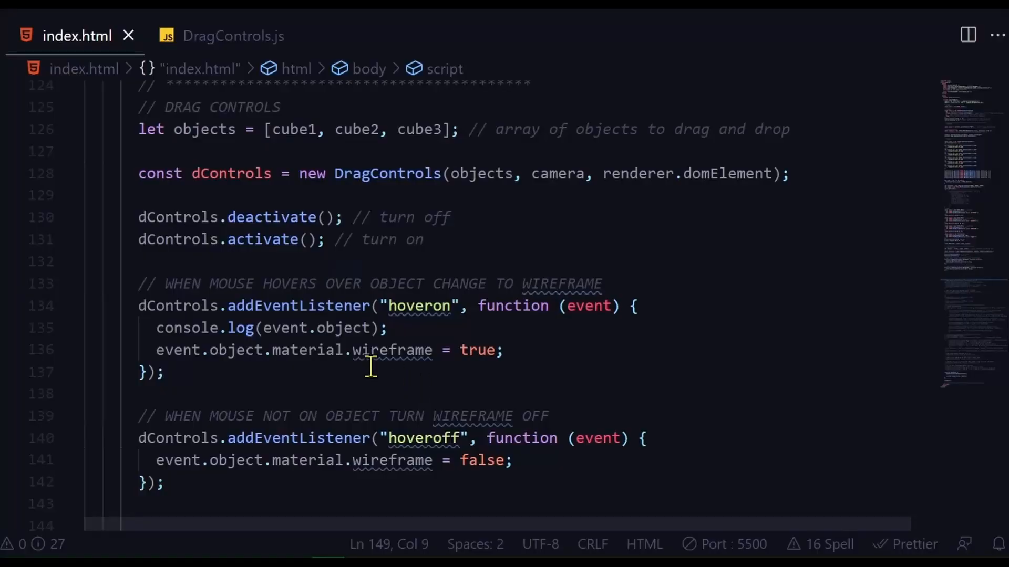
mouse_move(178, 373)
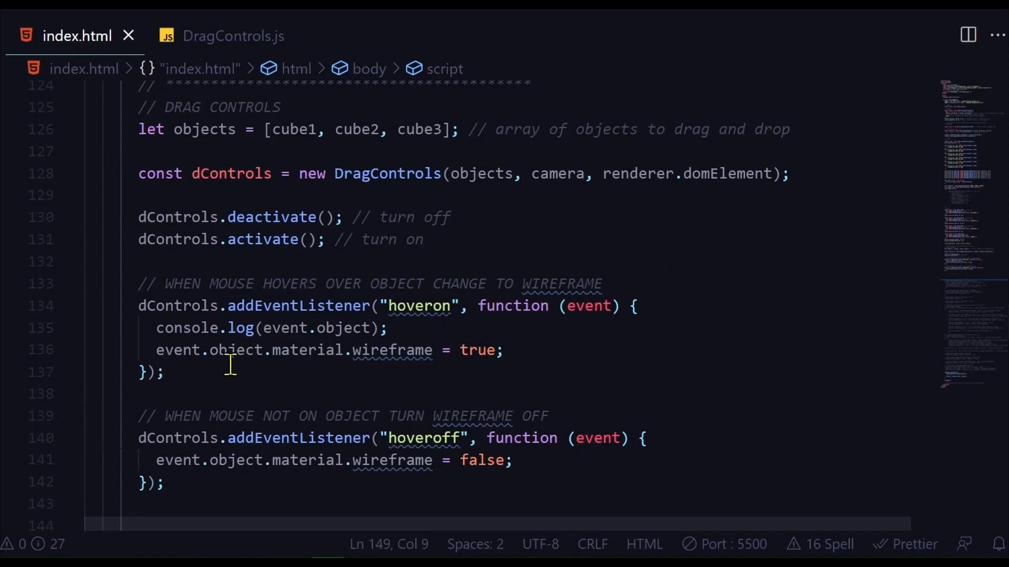
mouse_move(292, 363)
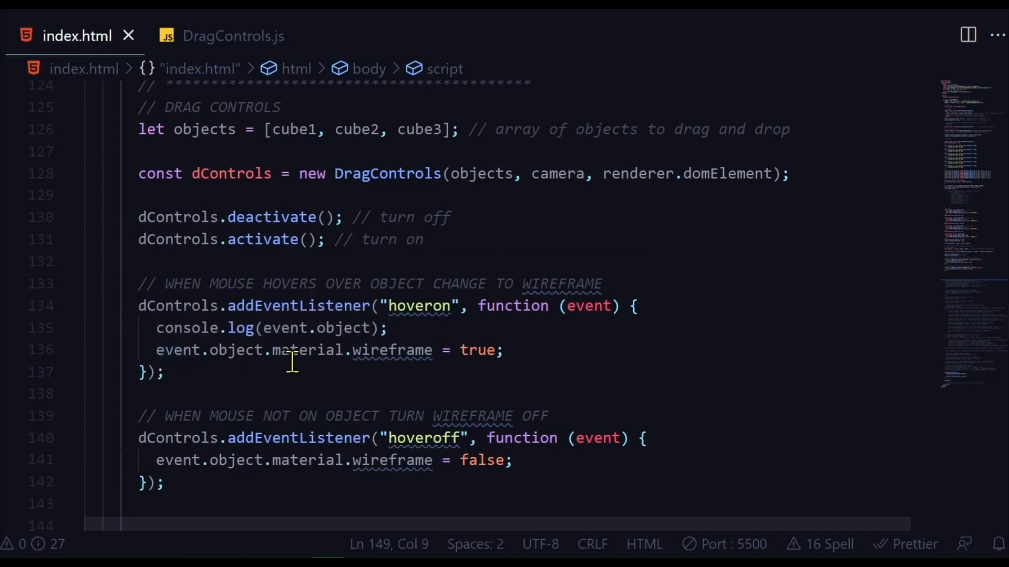
mouse_move(395, 378)
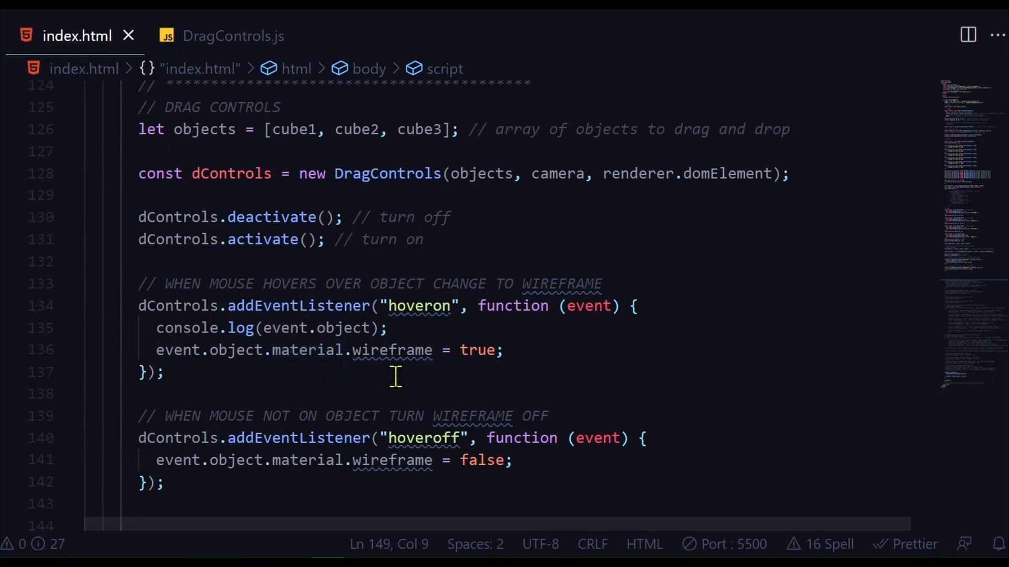
mouse_move(404, 364)
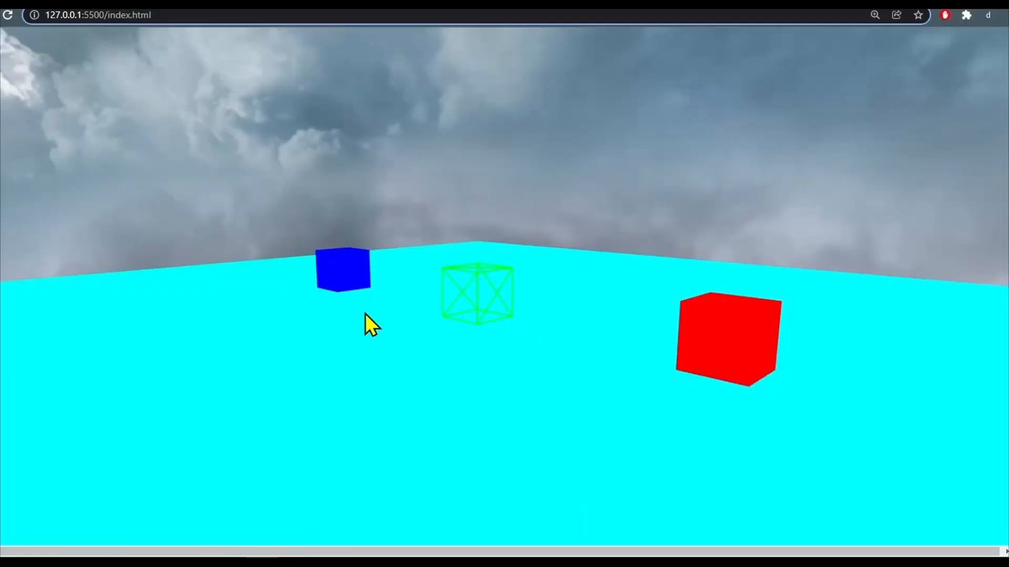
Hover the green and red cubes in the Chrome scene to see them switch to wireframe.
click(725, 338)
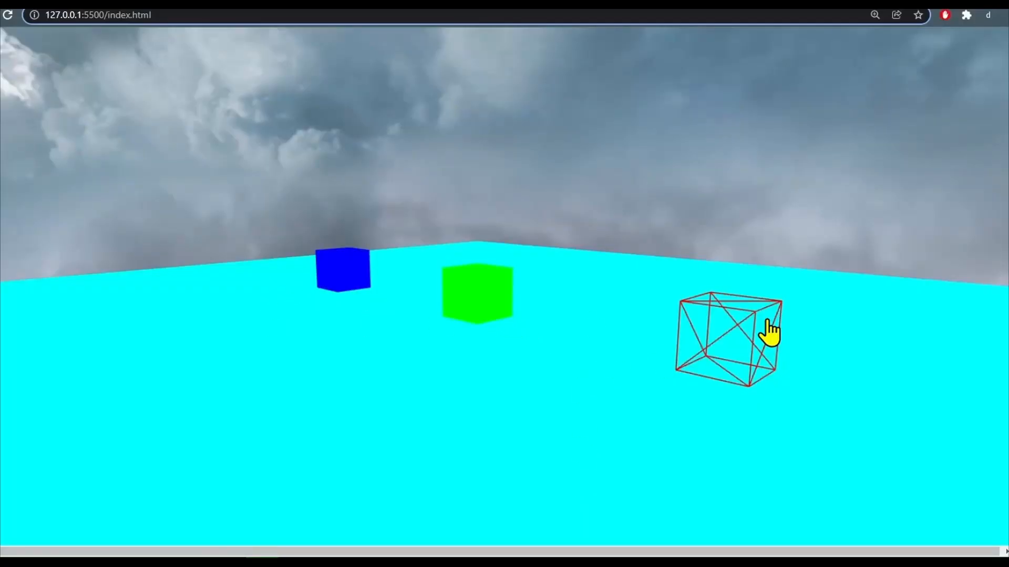
click(727, 342)
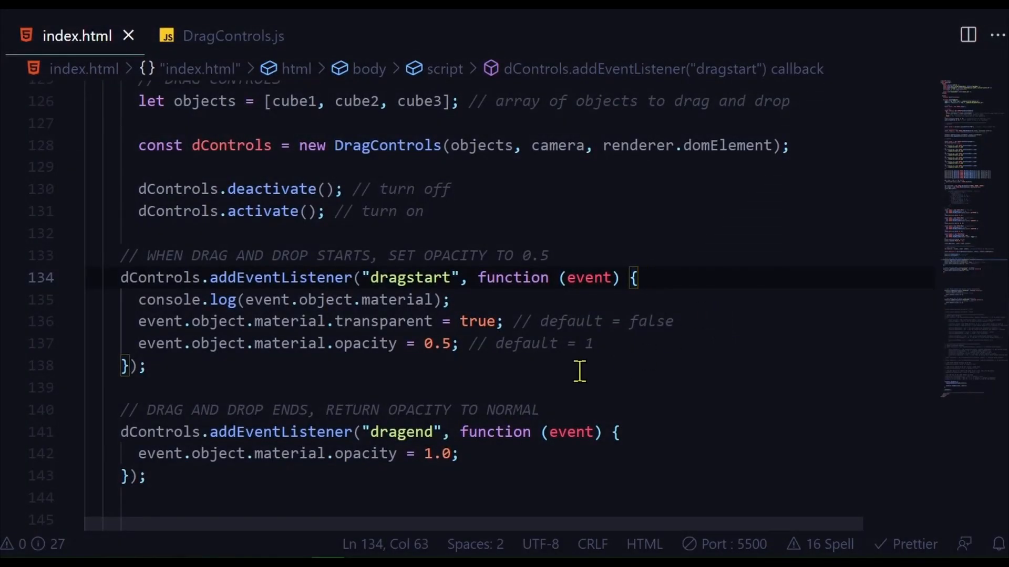
mouse_move(404, 454)
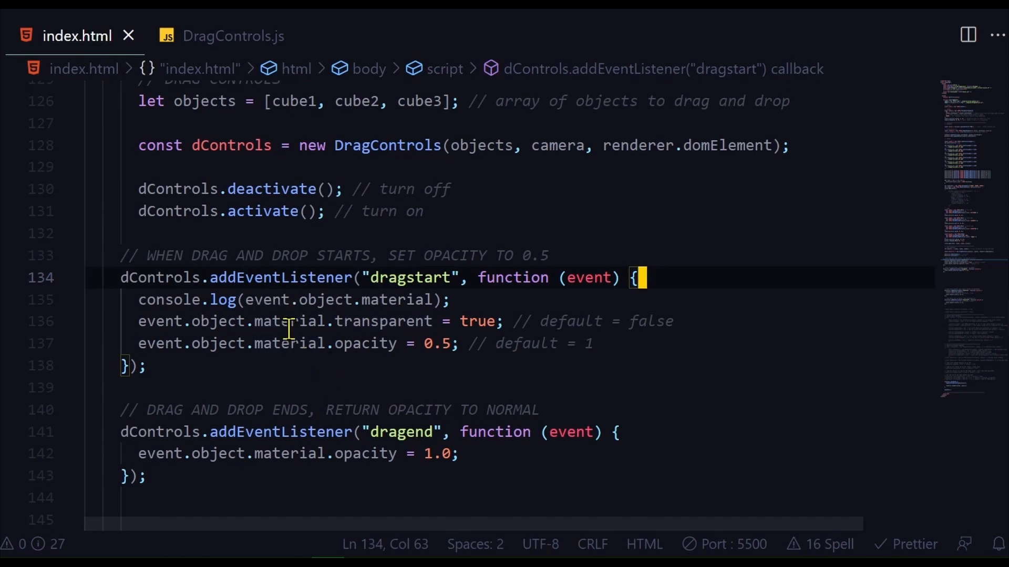
mouse_move(437, 343)
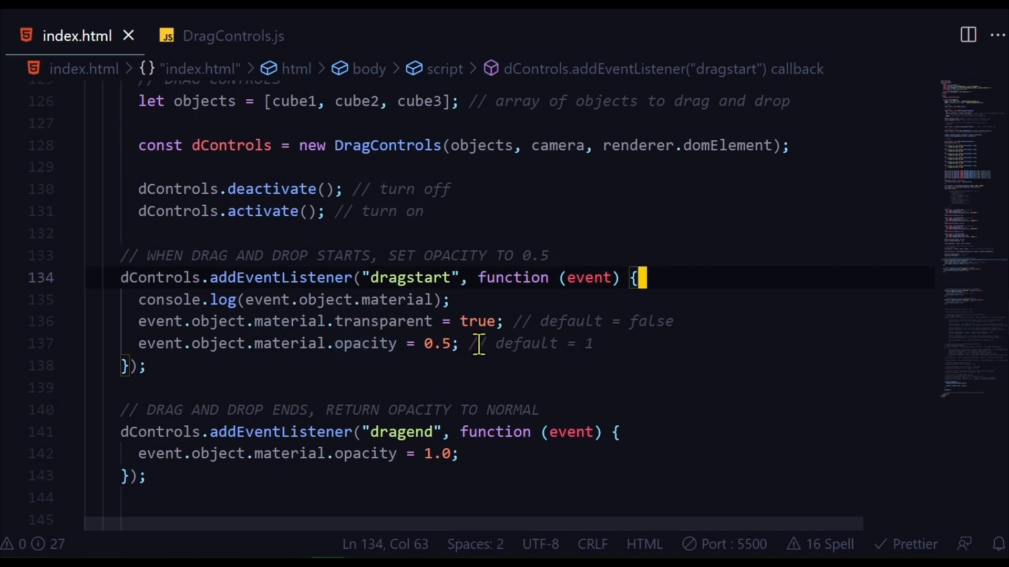
mouse_move(432, 344)
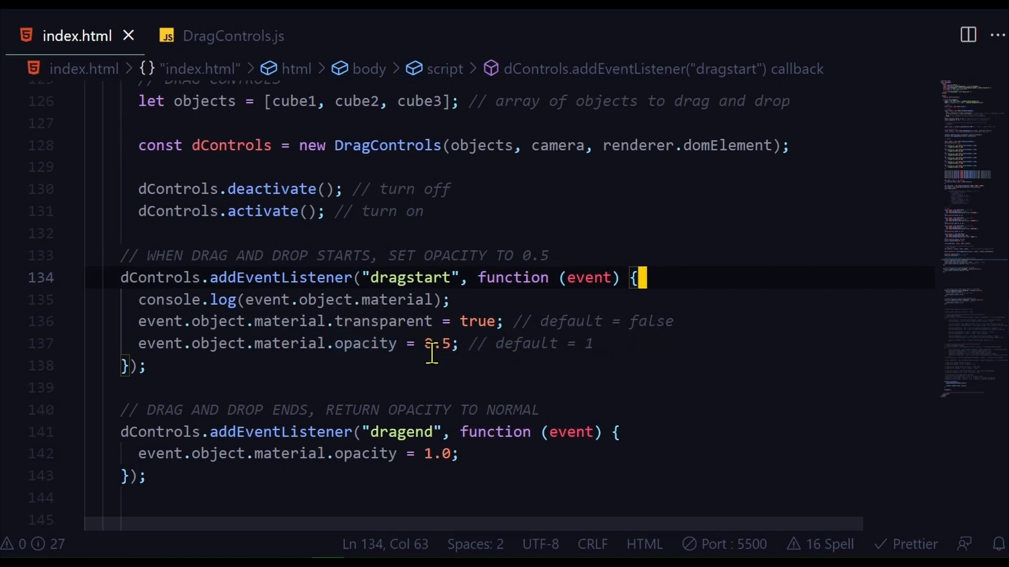
mouse_move(440, 368)
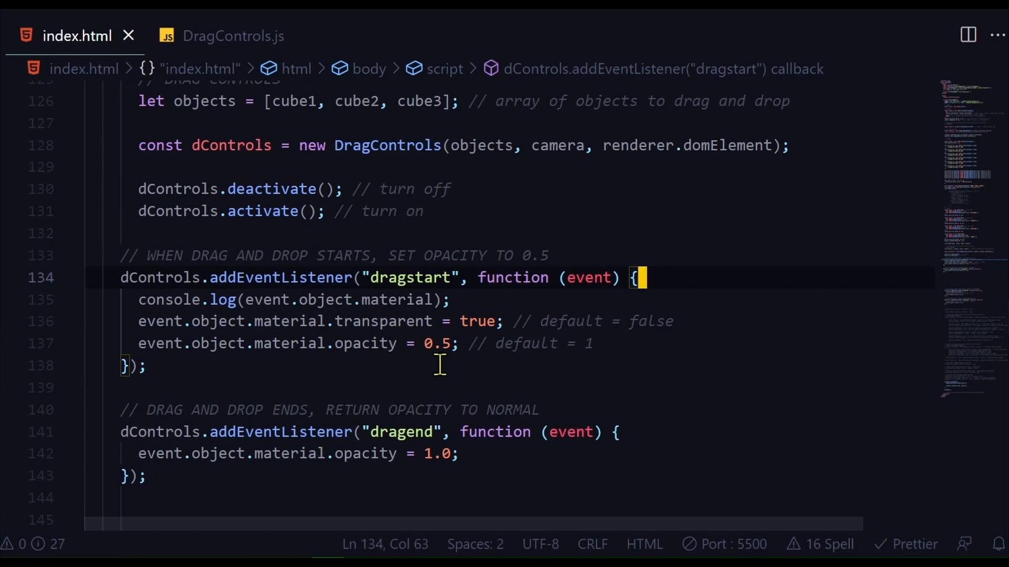
mouse_move(559, 335)
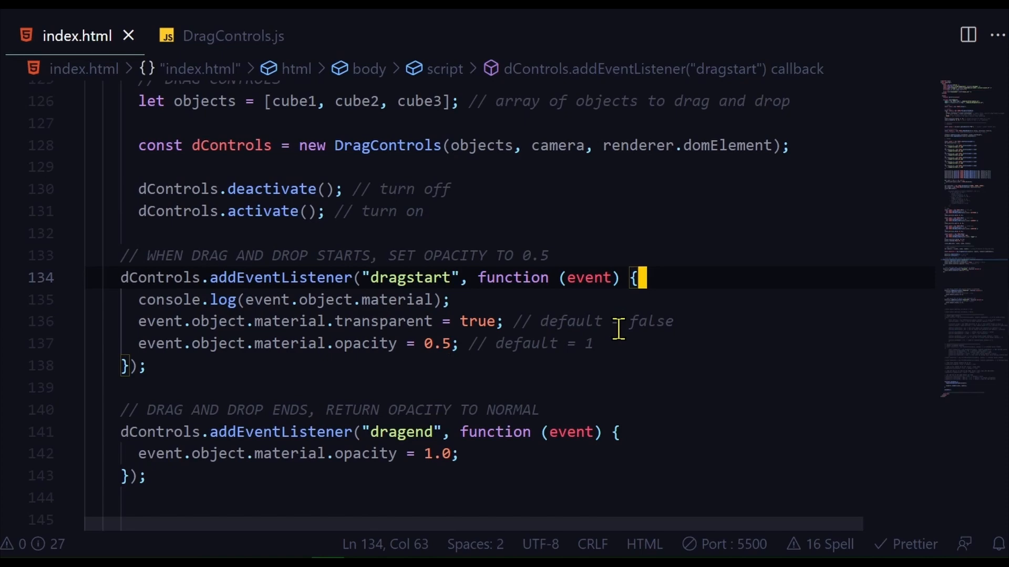
mouse_move(376, 301)
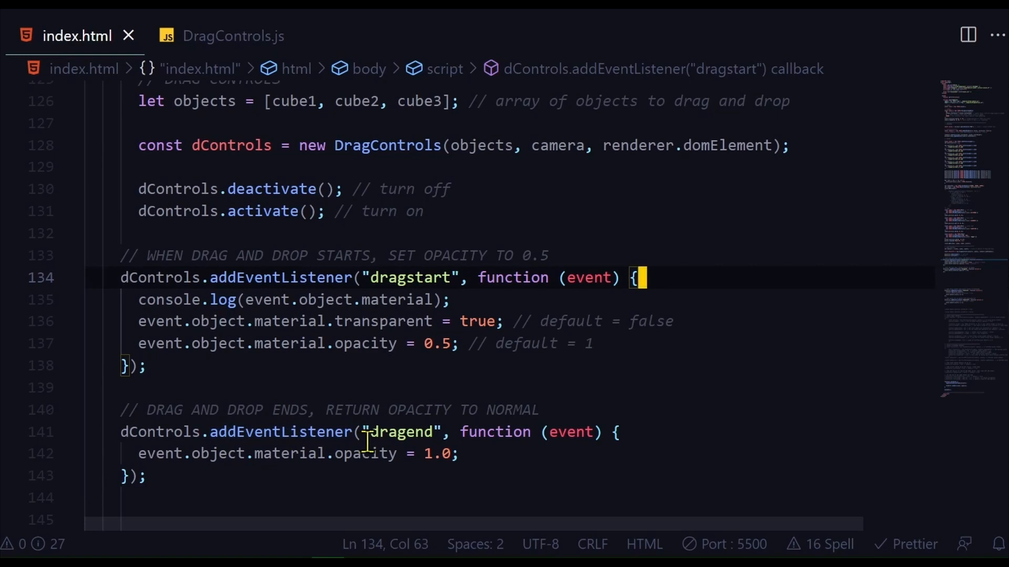
mouse_move(436, 479)
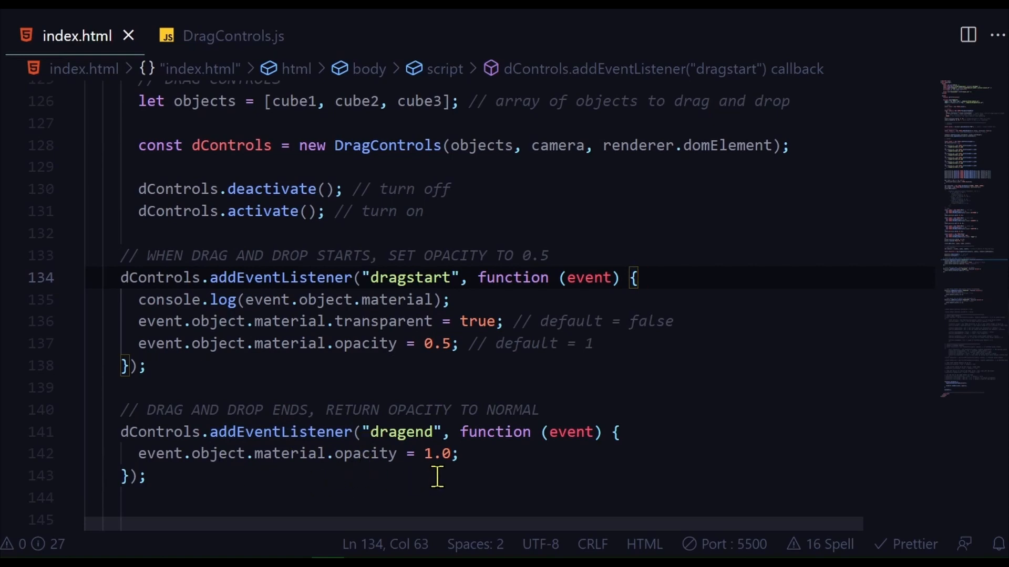